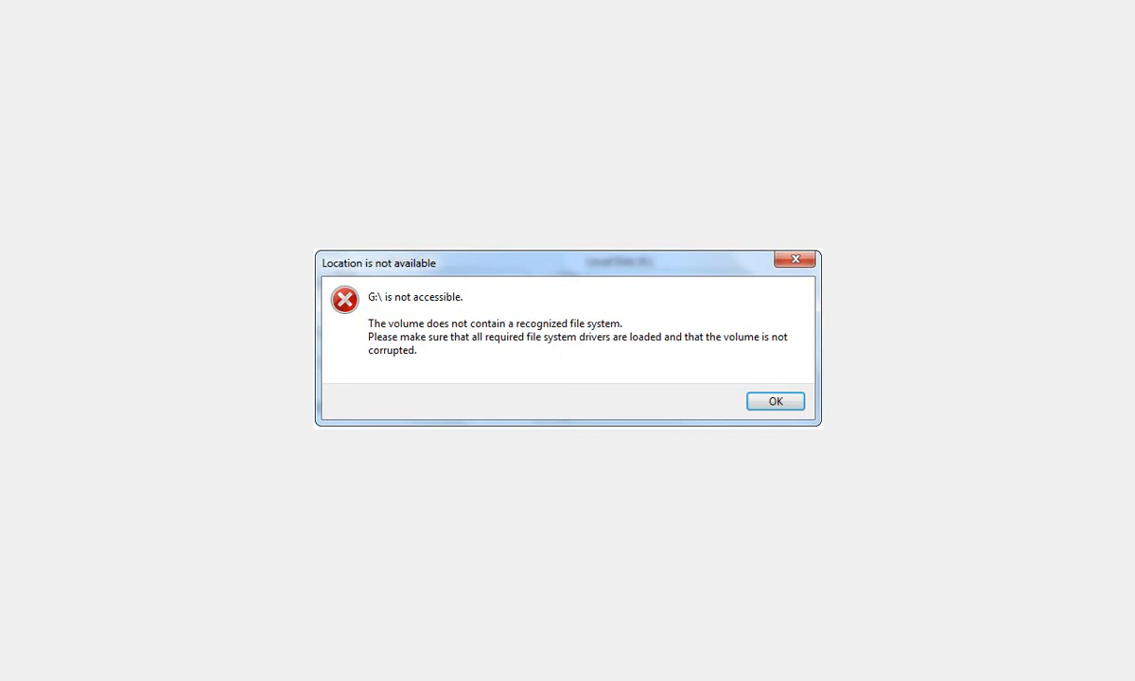
Step: Dismiss the 'Location is not available' error for drive G:\ and return to the desktop
{"action": "left_click", "coordinate": [776, 401]}
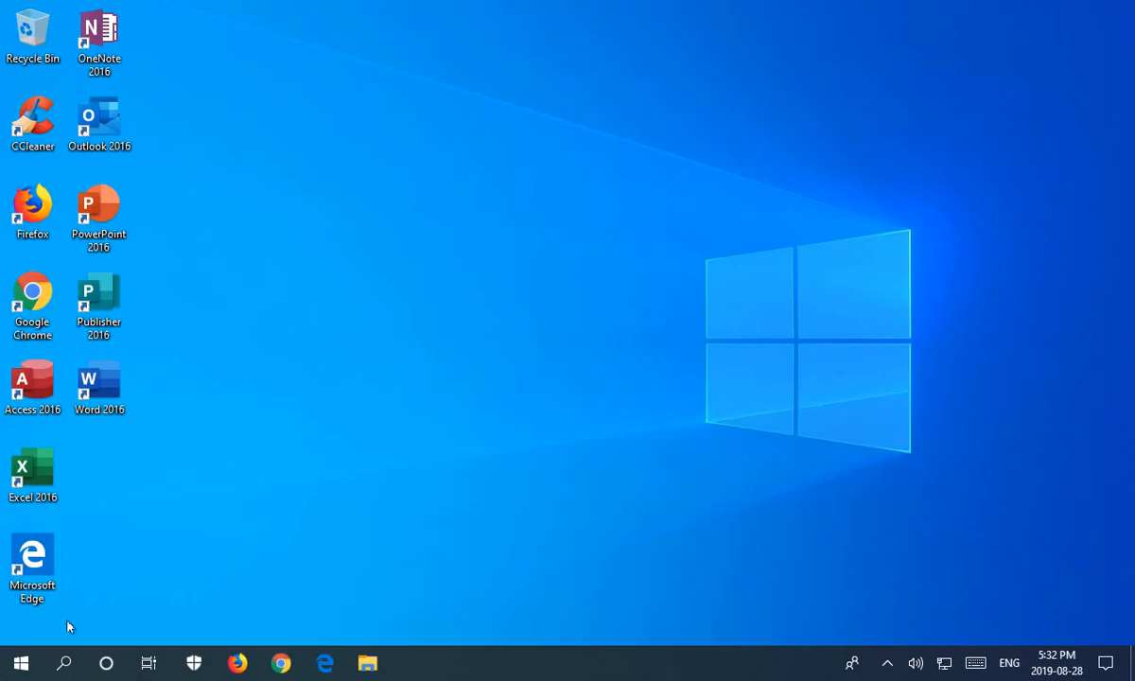
{"action": "mouse_move", "coordinate": [15, 659]}
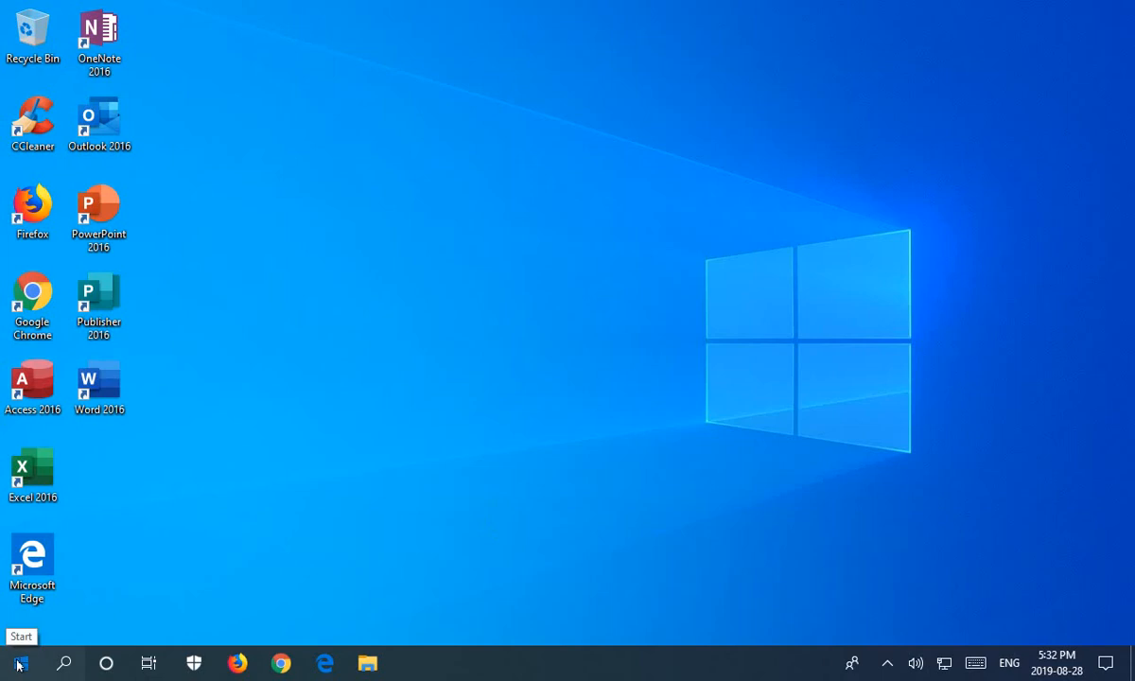
Step: Search Start for 'cmd' and run Command Prompt as administrator, raising the UAC prompt
{"action": "left_click", "coordinate": [17, 658]}
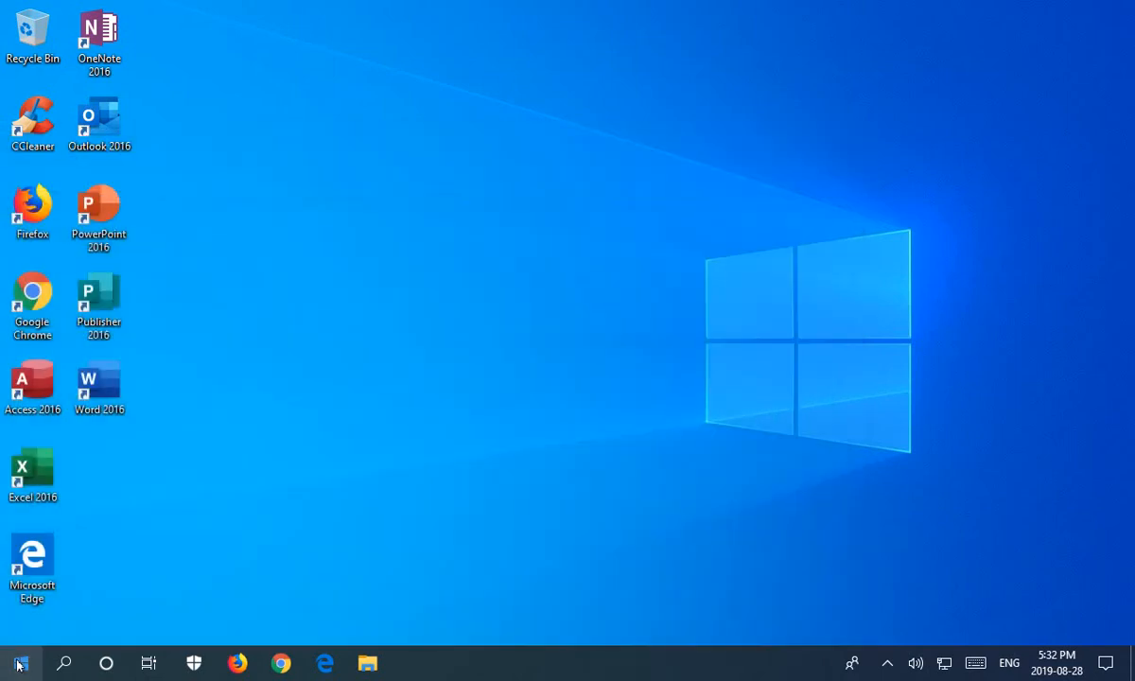
{"action": "type", "text": "cmd"}
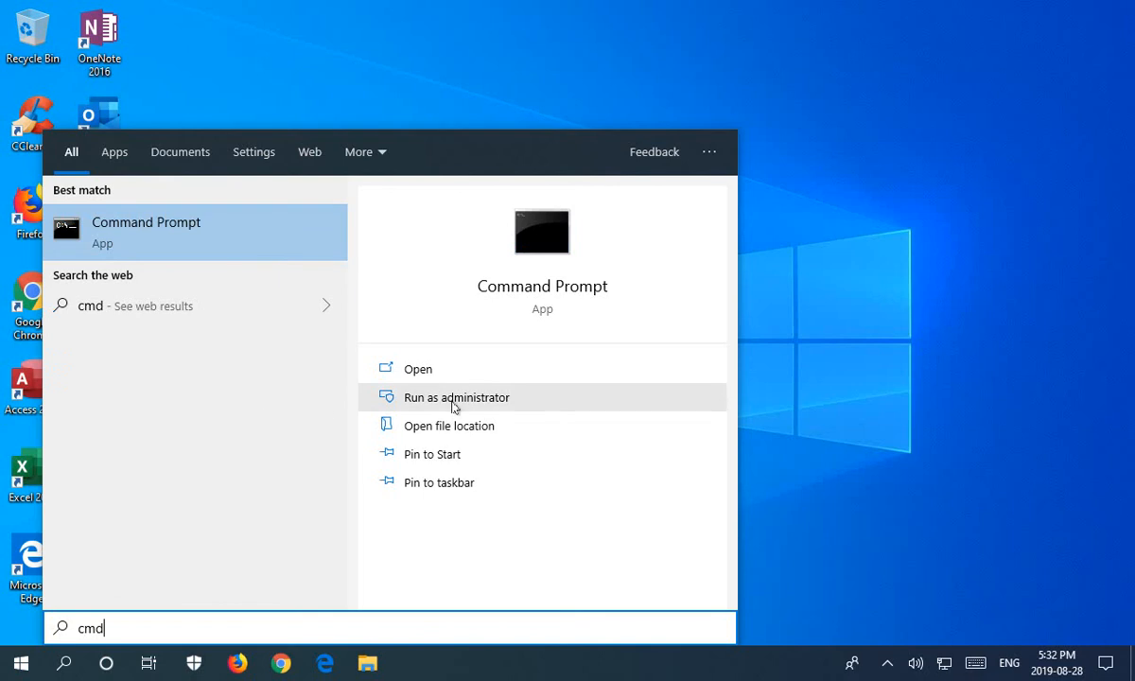
{"action": "right_click", "coordinate": [146, 231]}
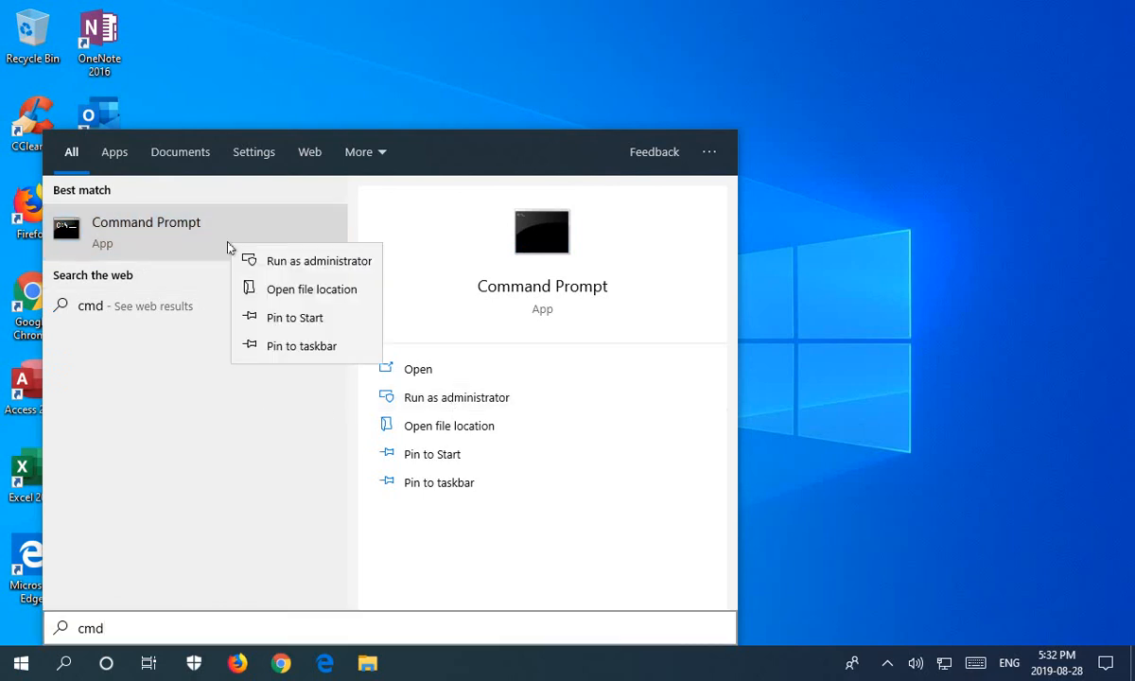
{"action": "mouse_move", "coordinate": [163, 231]}
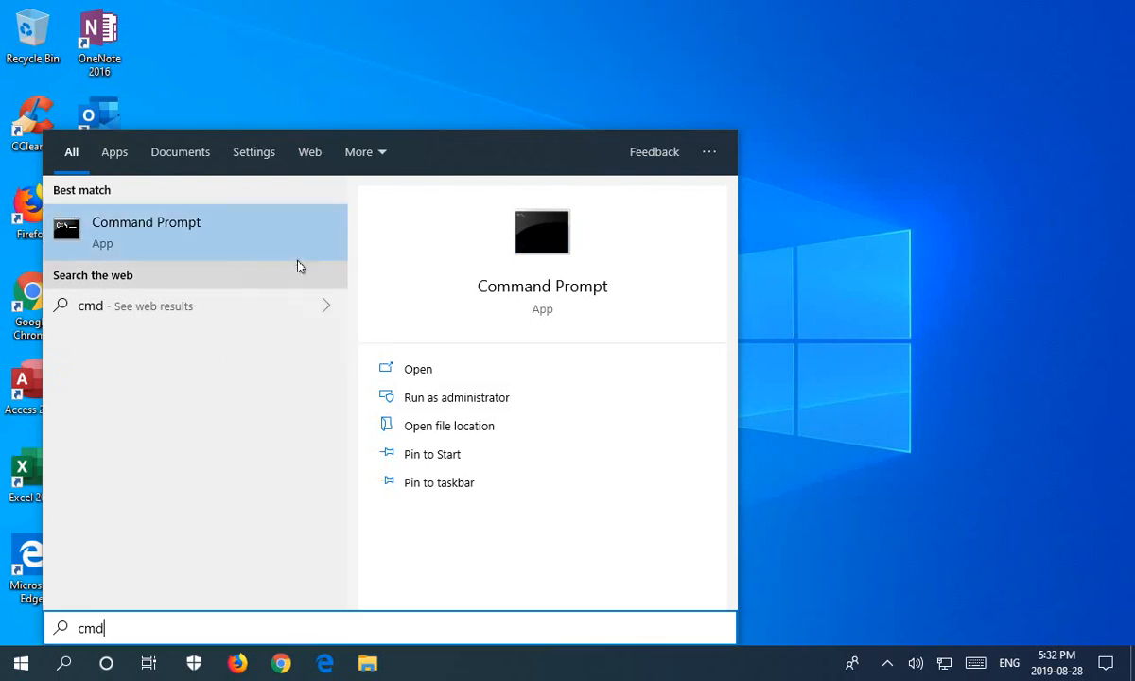
{"action": "left_click", "coordinate": [454, 397]}
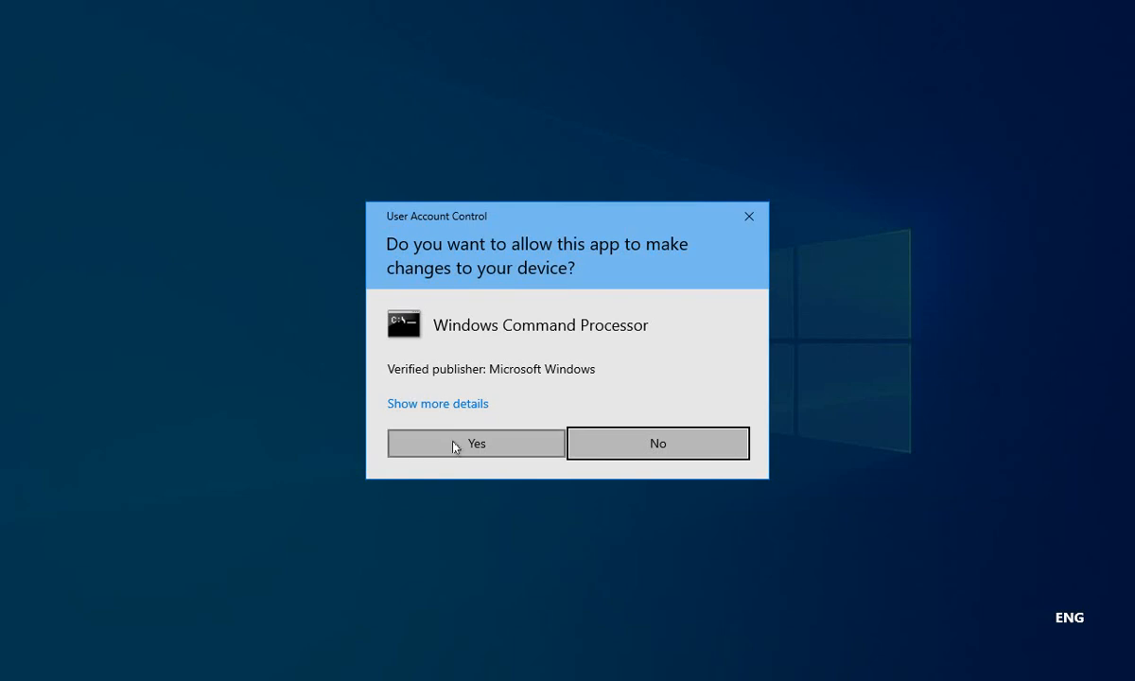
Step: Approve UAC elevation and run 'sfc /scannow' in the administrator console
{"action": "left_click", "coordinate": [477, 443]}
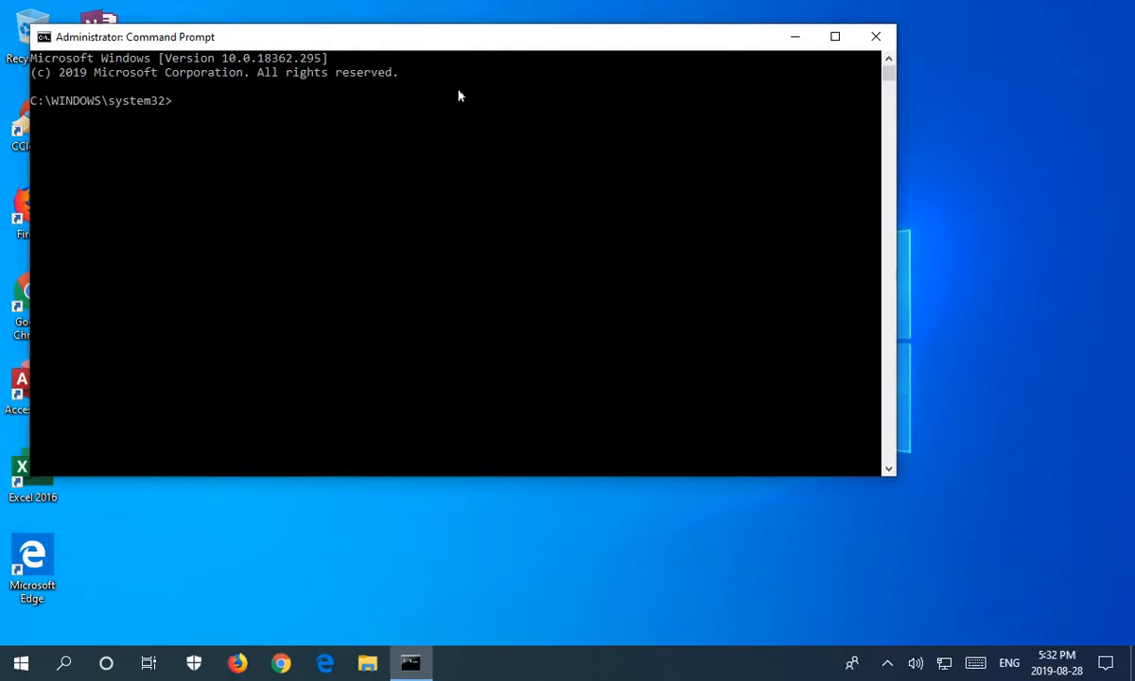
{"action": "mouse_move", "coordinate": [450, 55]}
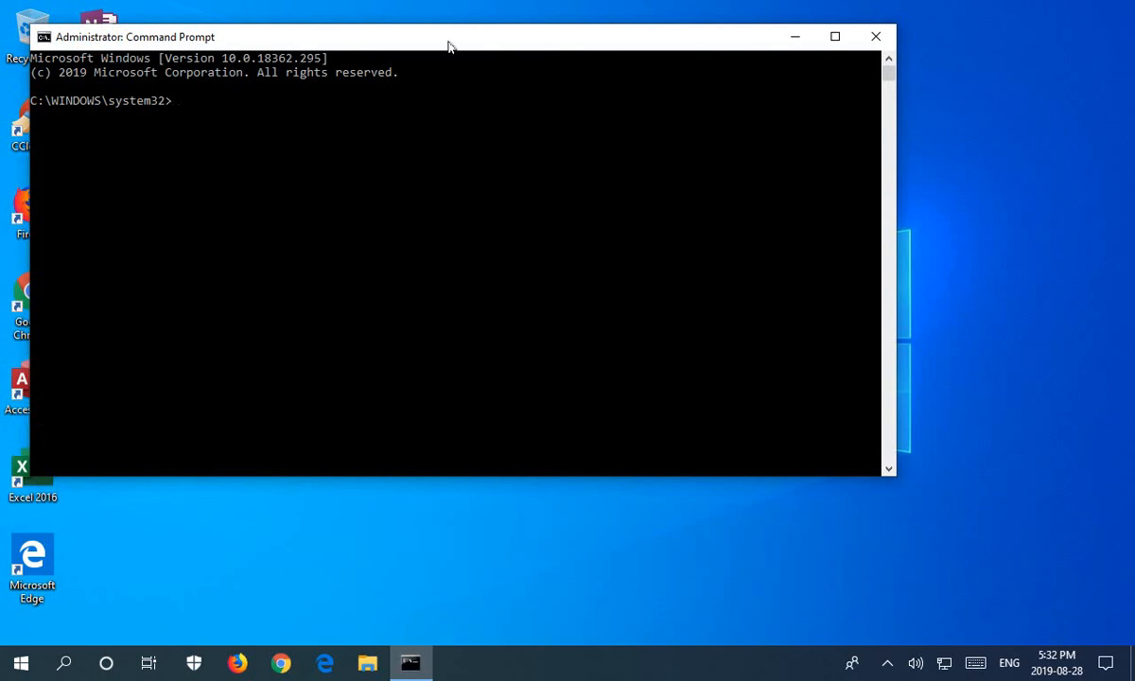
{"action": "left_click", "coordinate": [269, 102]}
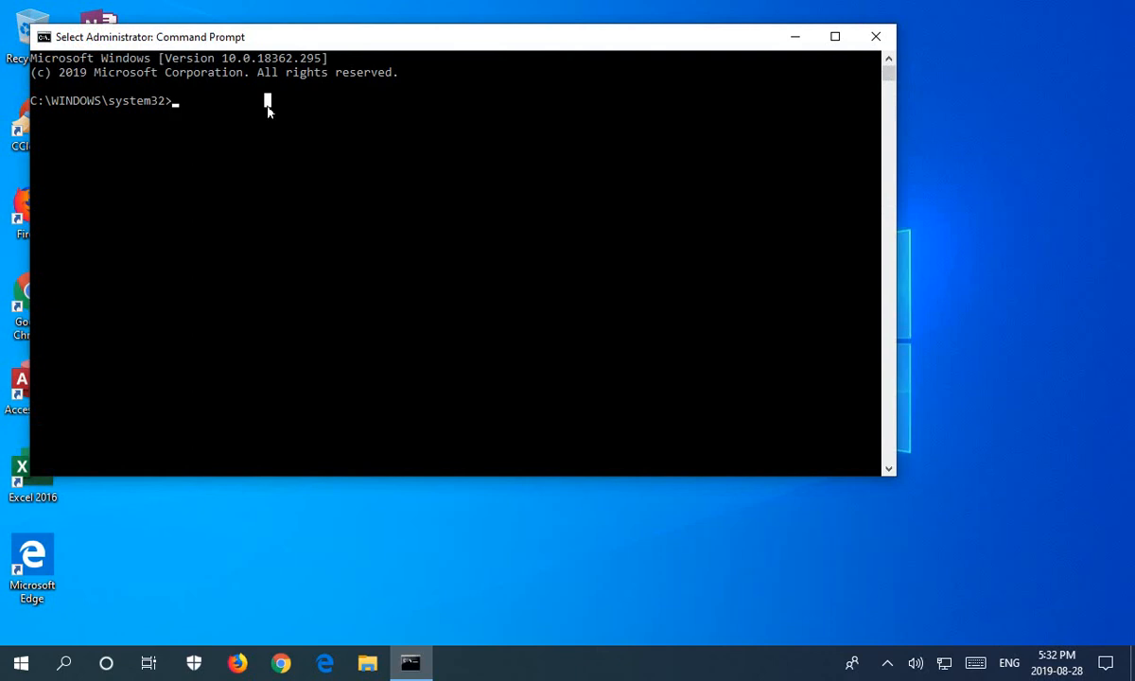
{"action": "type", "text": "sfc"}
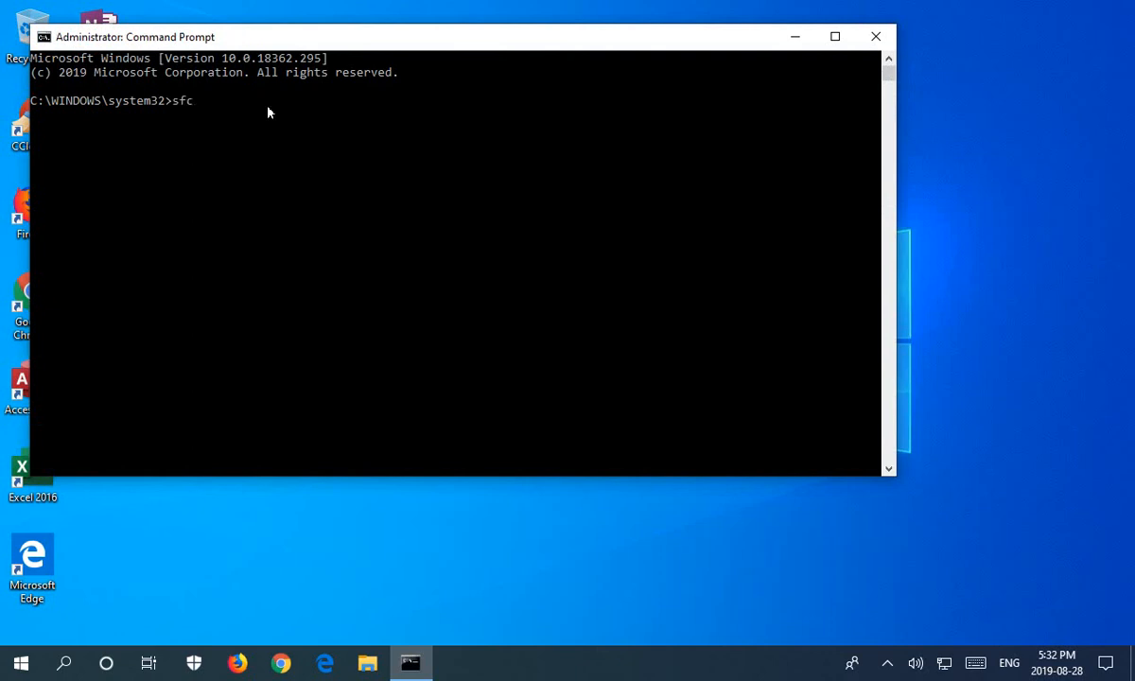
{"action": "type", "text": "/"}
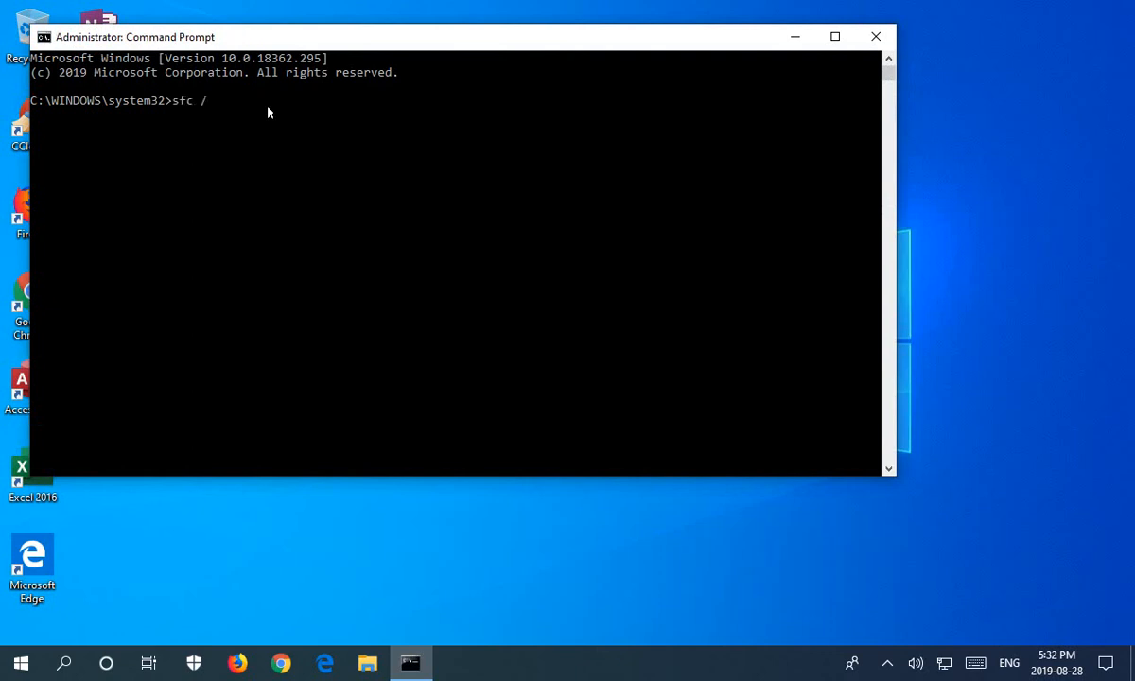
{"action": "type", "text": "scann"}
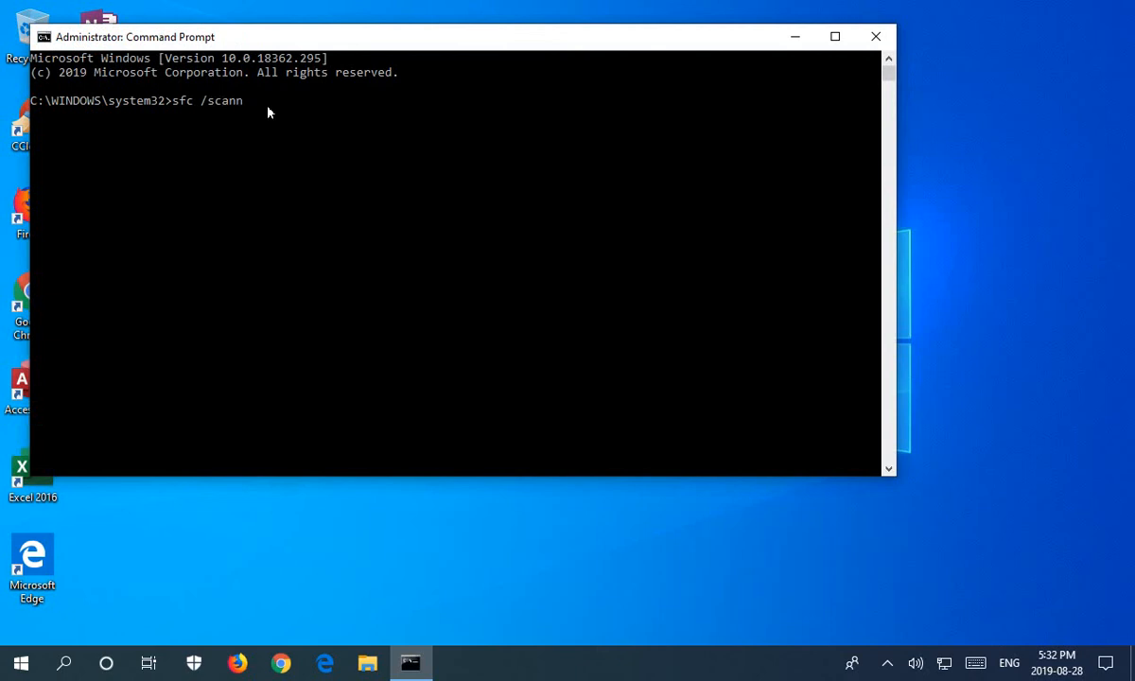
{"action": "type", "text": "ow"}
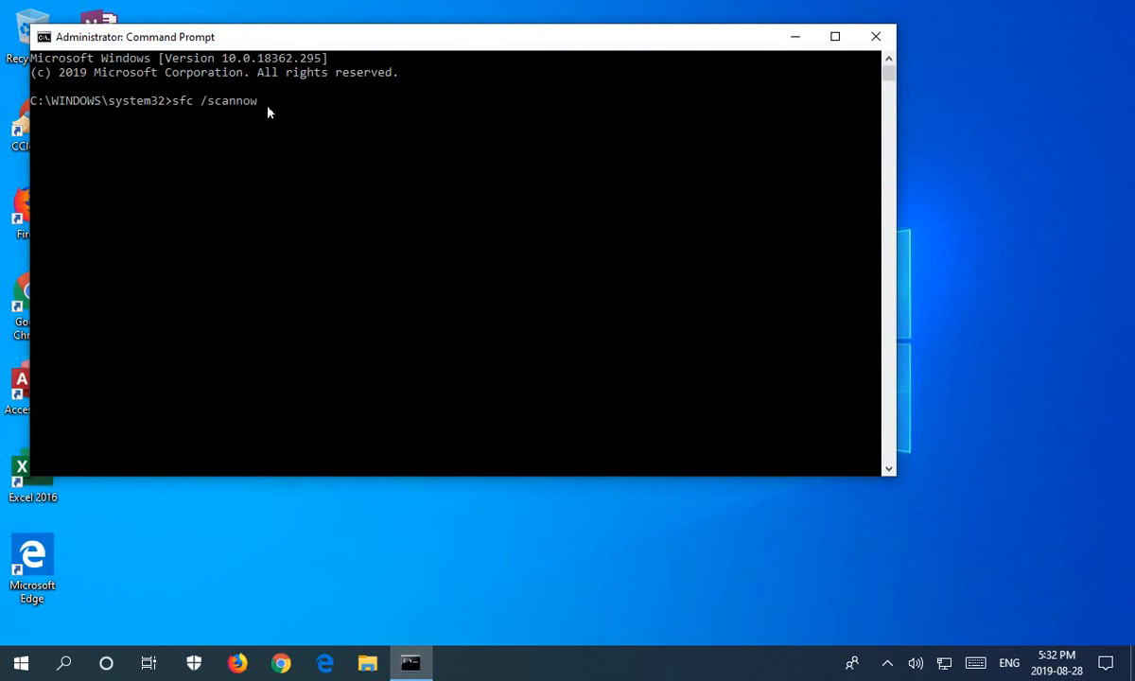
{"action": "key", "text": "Enter"}
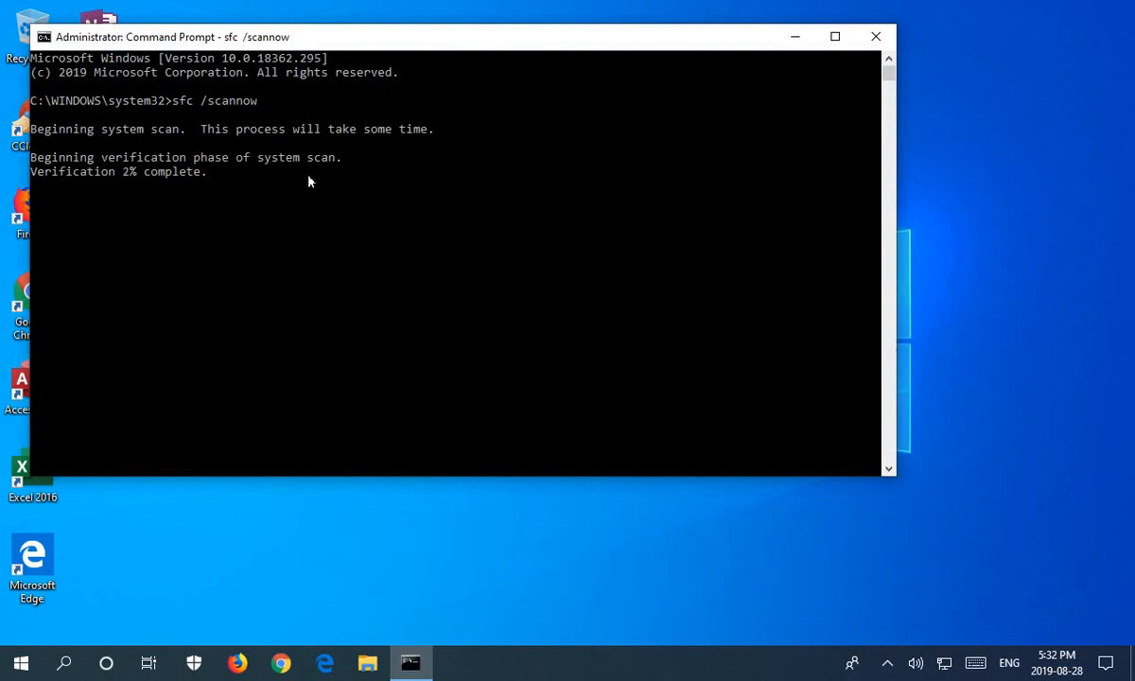
{"action": "mouse_move", "coordinate": [384, 148]}
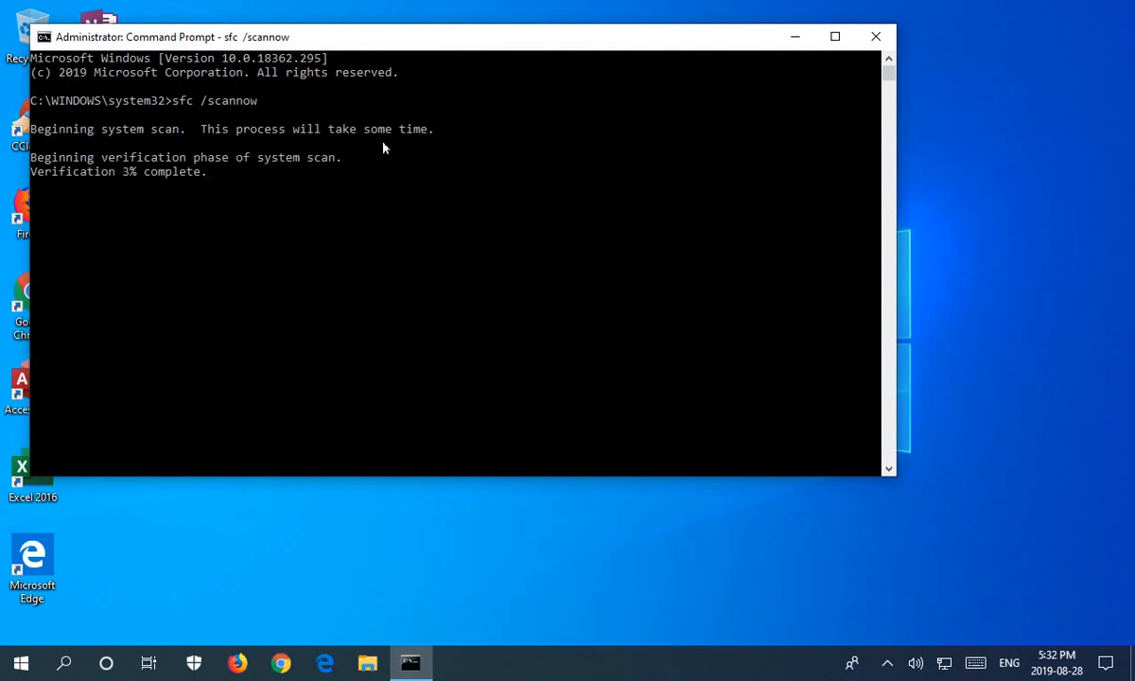
{"action": "mouse_move", "coordinate": [420, 143]}
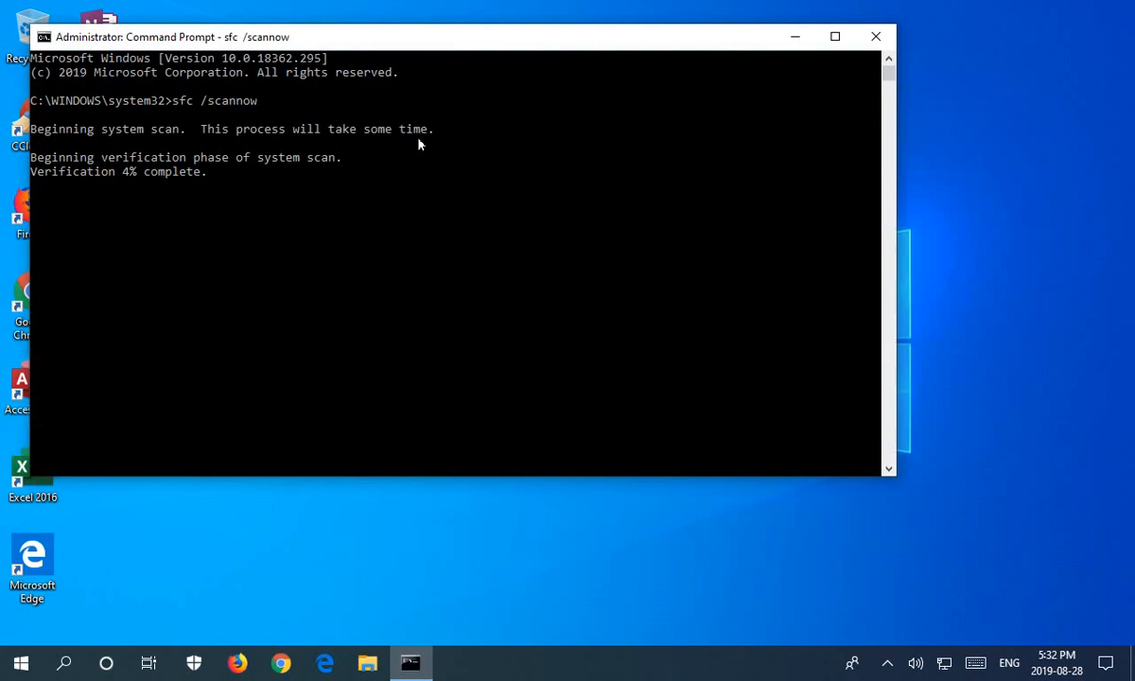